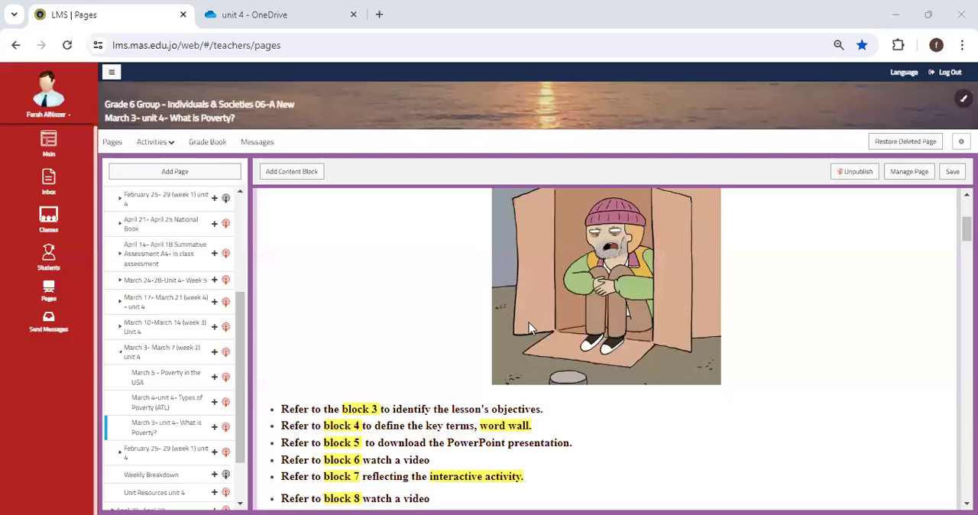
# Scroll the What is Poverty? page down to the poverty-types objective and the Word Wall.
pyautogui.scroll(-3)
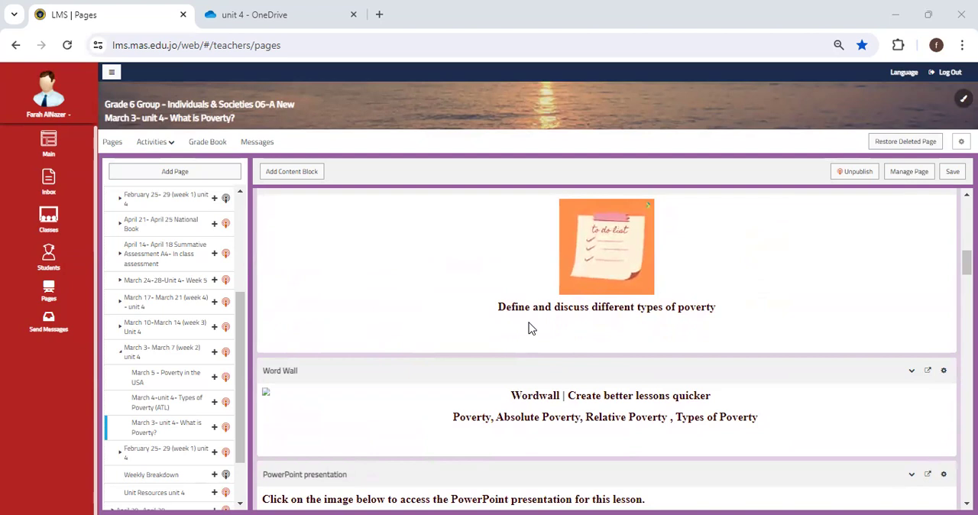
# Scroll past the PowerPoint block to the embedded Khan Academy absolute/relative poverty video.
pyautogui.scroll(-3)
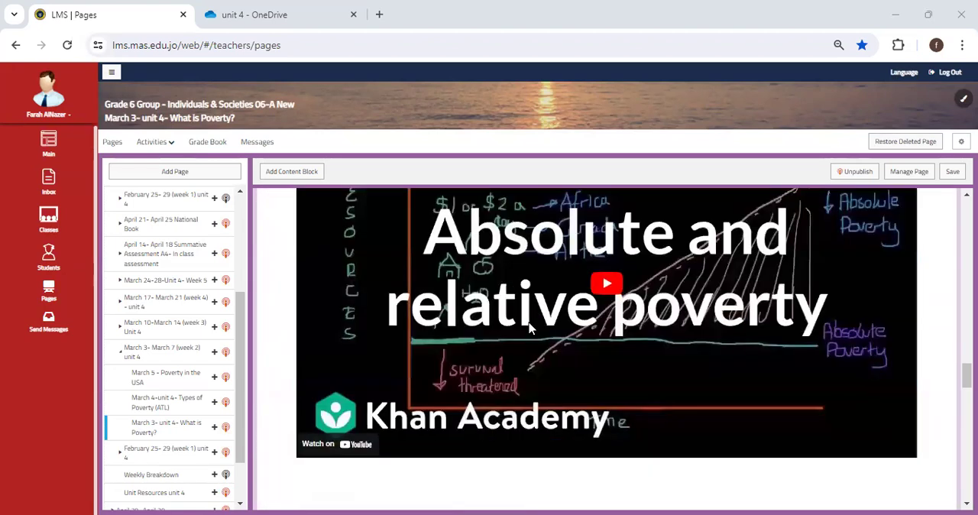
# Scroll to the watch-the-video instruction above the Khan Academy poverty video.
pyautogui.scroll(-3)
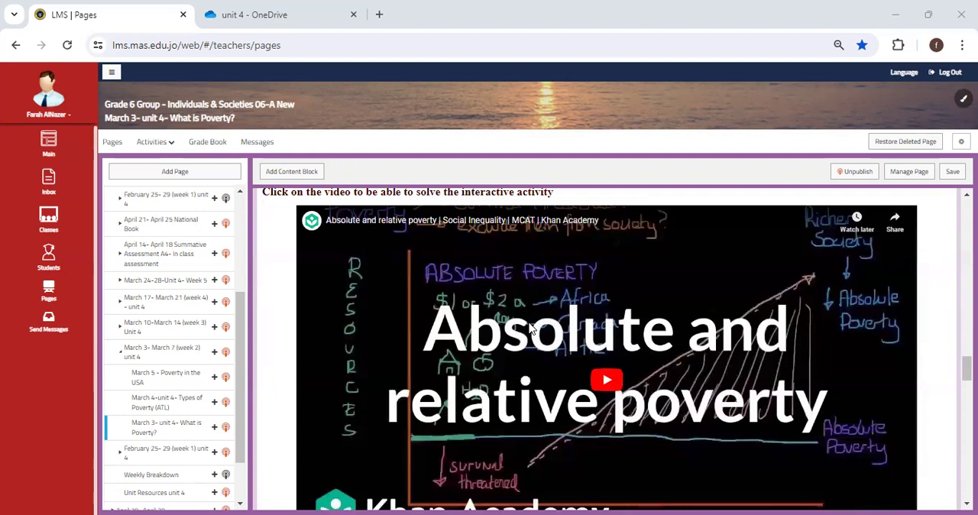
pyautogui.moveTo(217, 402)
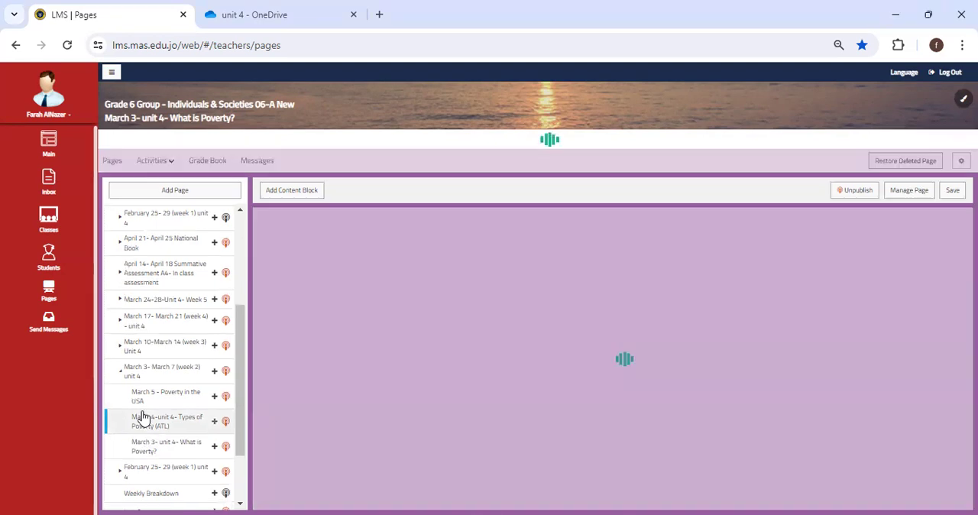
# Switch to the March 4 Types of Poverty (ATL) page, then to March 5 Poverty in the USA.
pyautogui.click(167, 422)
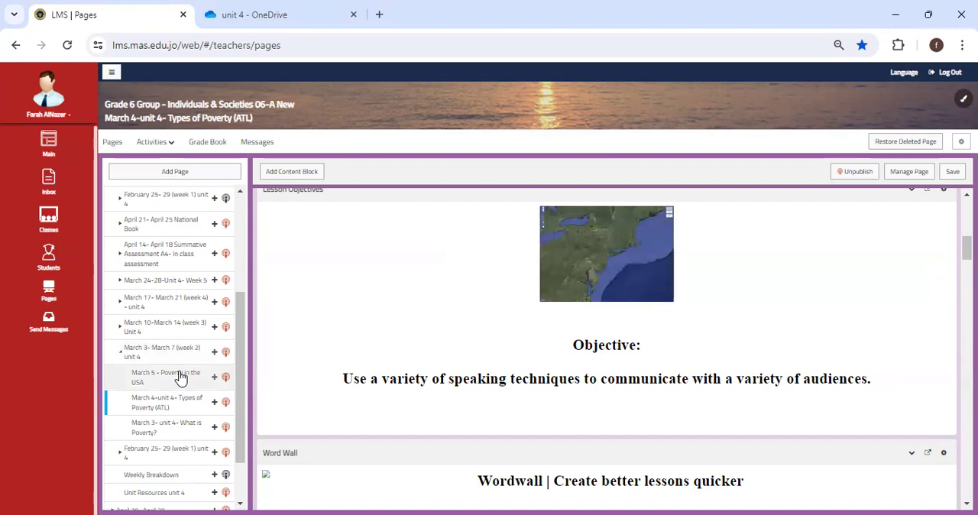
pyautogui.click(165, 376)
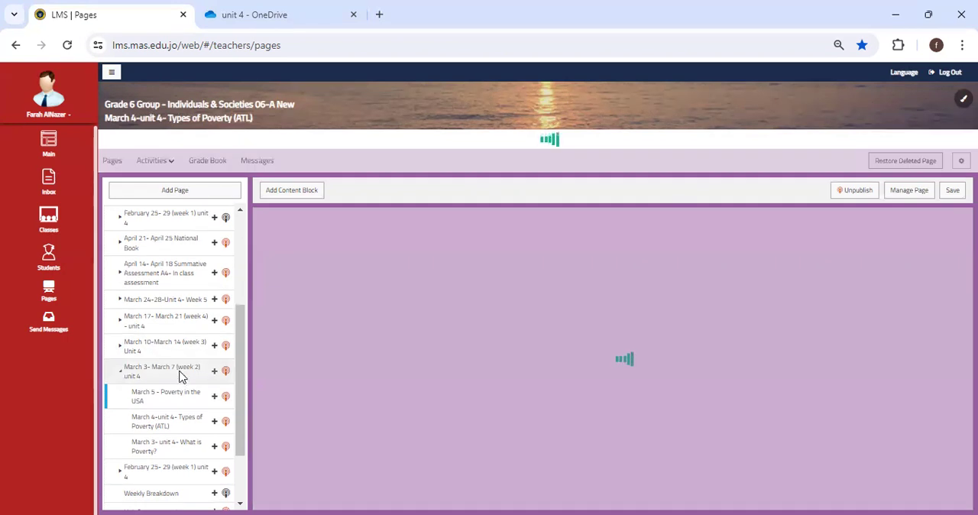
# Load the Poverty in the USA page and scroll to its Explore the impact and poverty rate block.
pyautogui.click(165, 396)
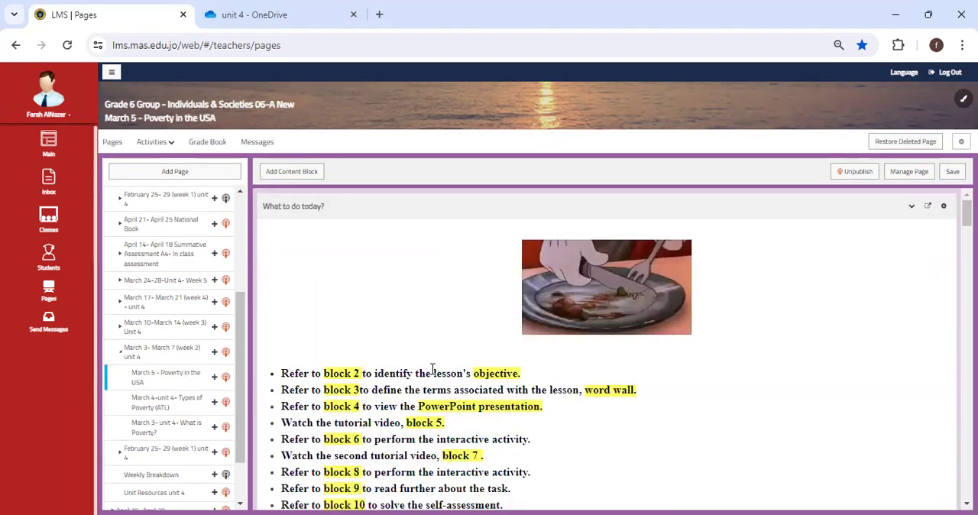
pyautogui.scroll(-3)
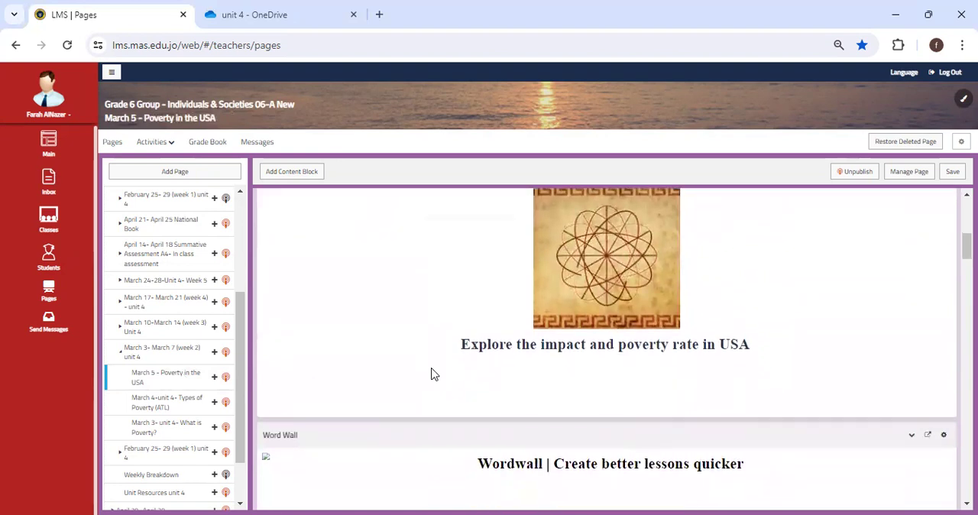
pyautogui.scroll(-3)
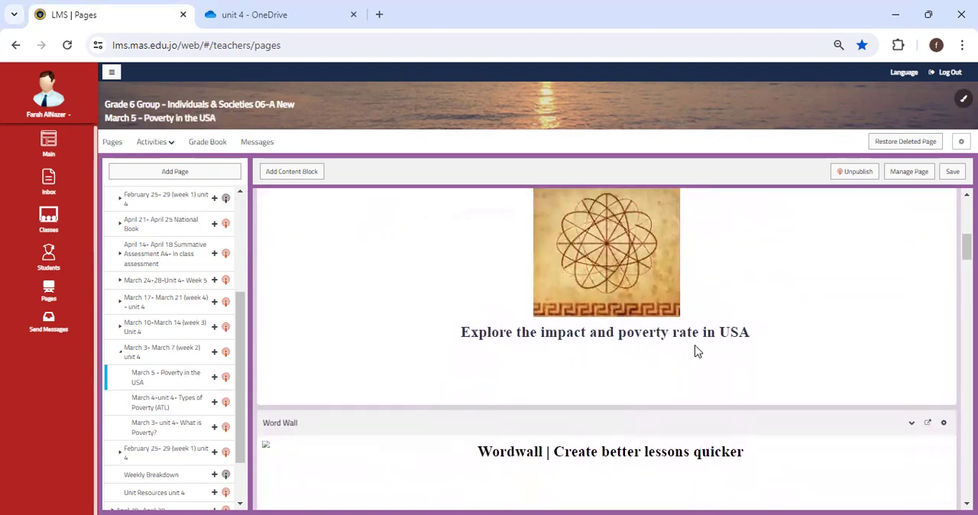
pyautogui.moveTo(862, 293)
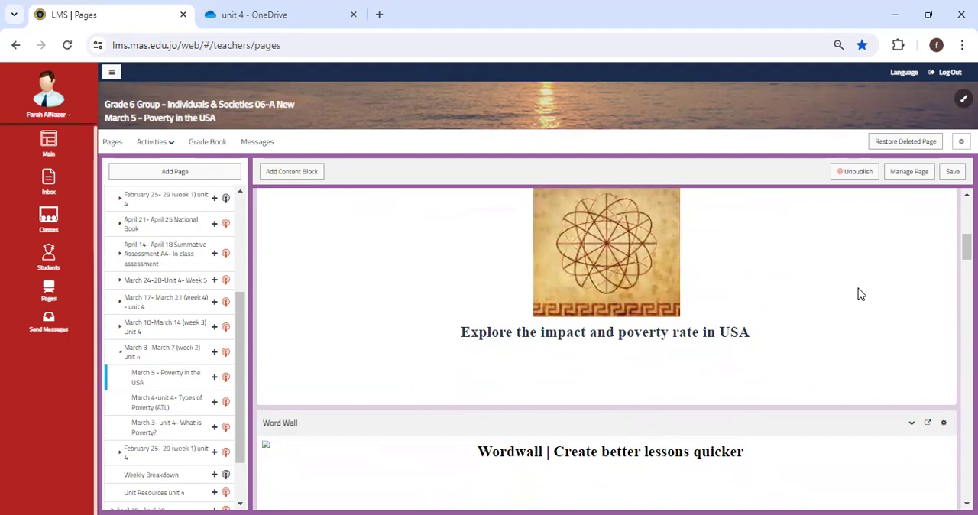
pyautogui.moveTo(788, 126)
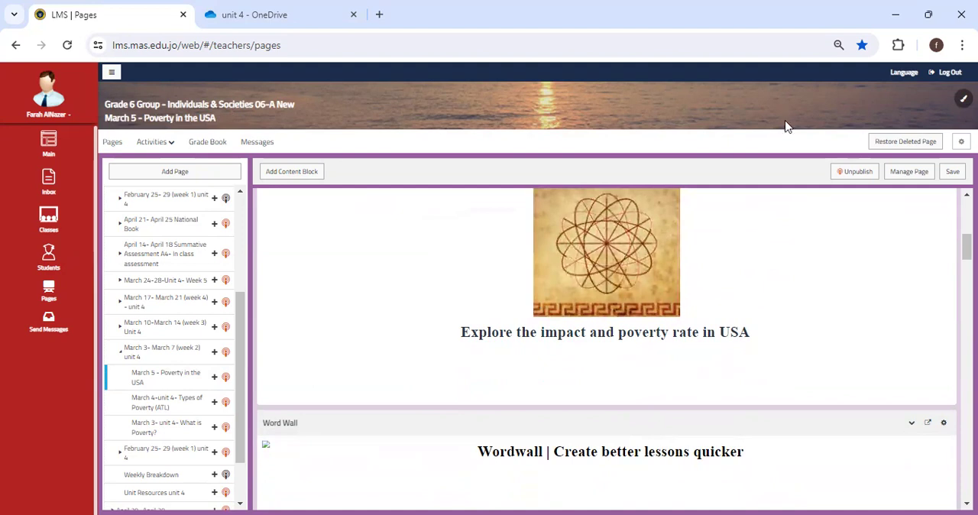